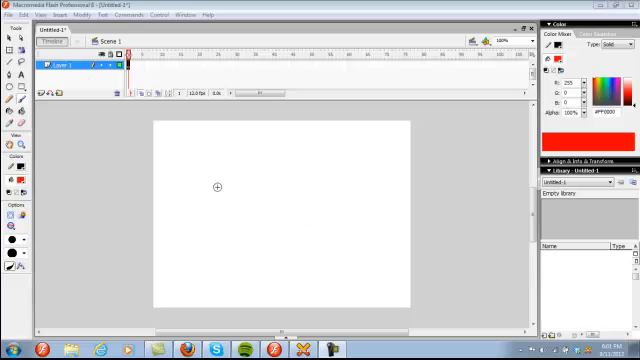
Write 'Preferences', 'FPS' and 'Canvas' notes on the stage and underline 'Preferences'.
click(12, 184)
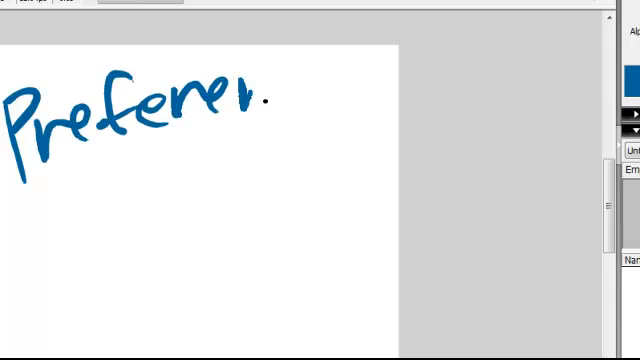
drag(270, 100, 360, 100)
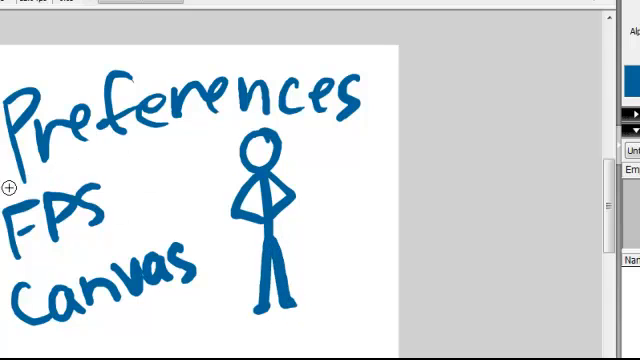
drag(10, 190, 378, 164)
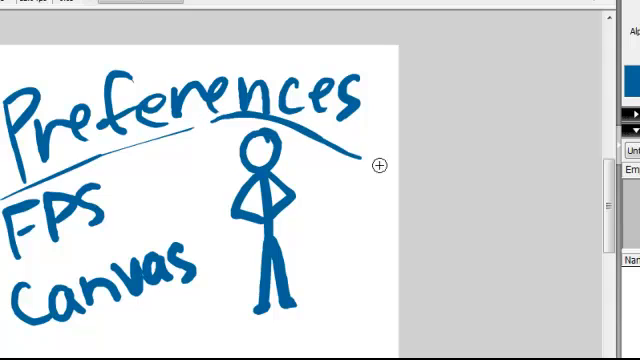
mouse_move(56, 220)
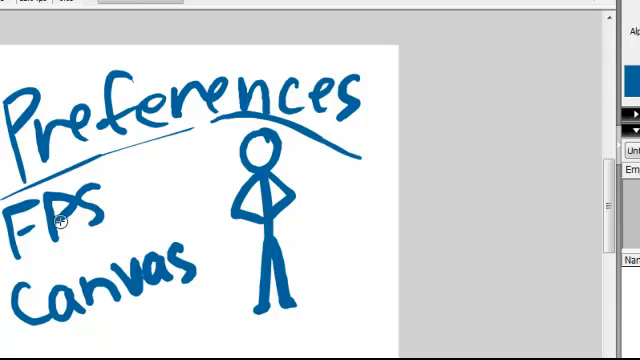
mouse_move(128, 284)
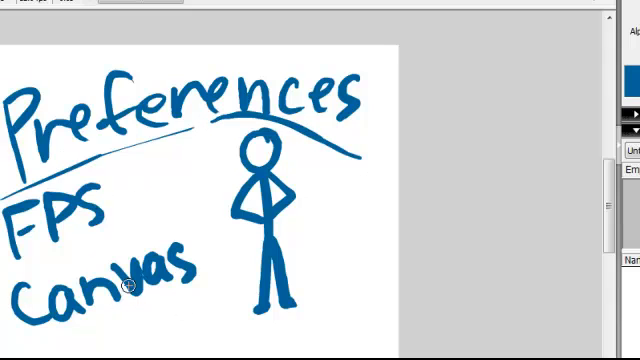
mouse_move(304, 170)
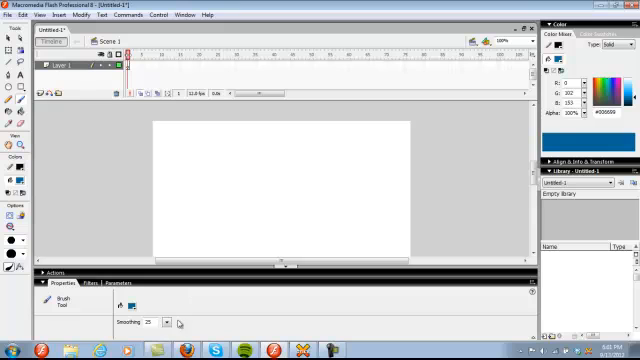
mouse_move(178, 324)
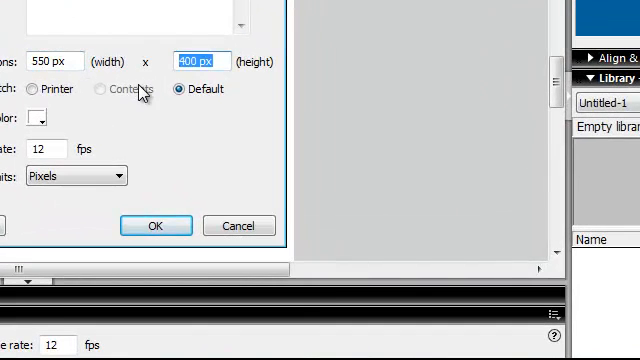
Change the stage height from 400 px to 250 px in the document settings.
text(250)
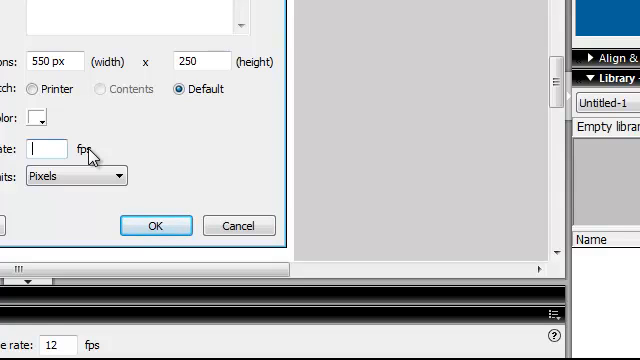
Set the document frame rate to 24 fps and confirm, giving a 550×250 stage.
text(1)
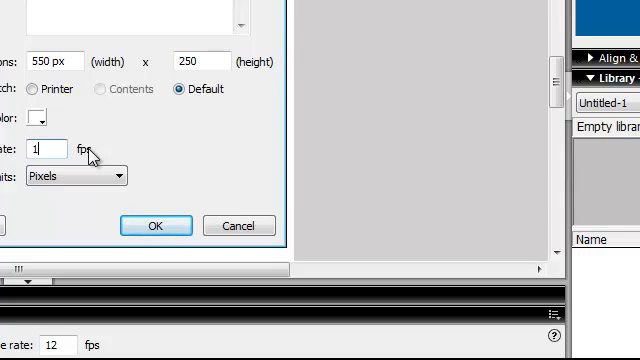
text(2)
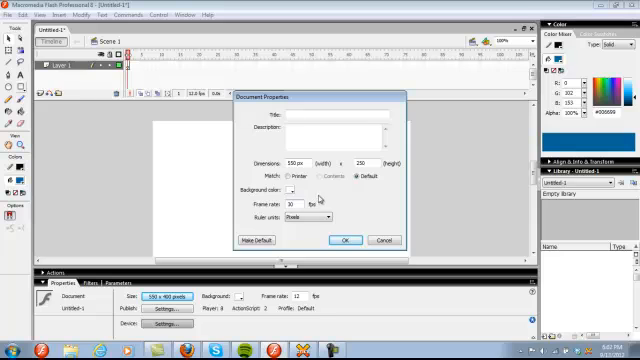
text(24)
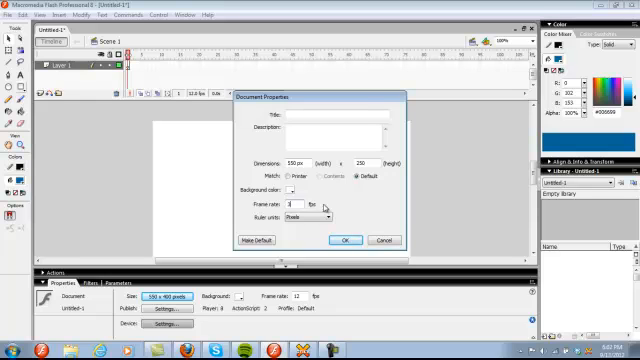
text(24)
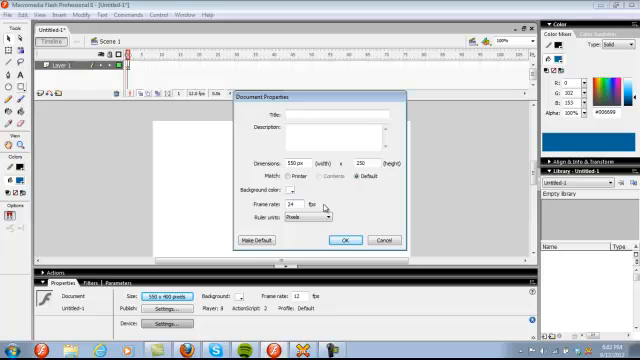
click(346, 240)
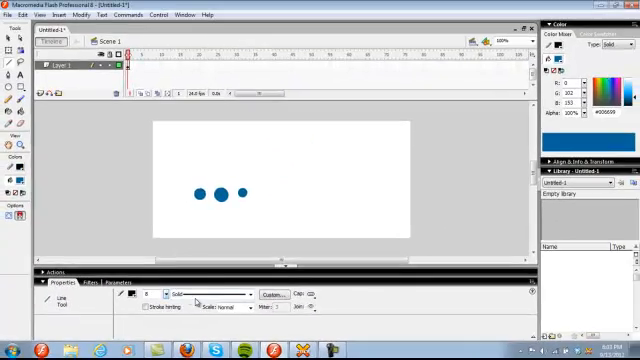
Choose the blue fill colour #006699 used for the dots.
click(12, 100)
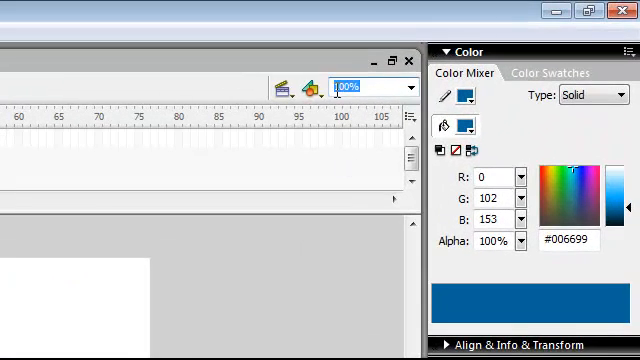
With the Line tool, draw the stick figure's body line down from the round head.
click(404, 88)
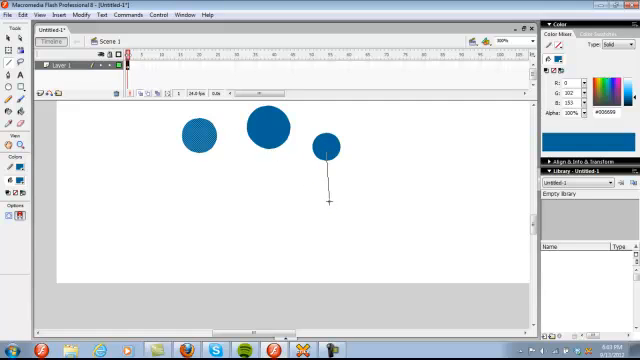
drag(324, 150, 324, 210)
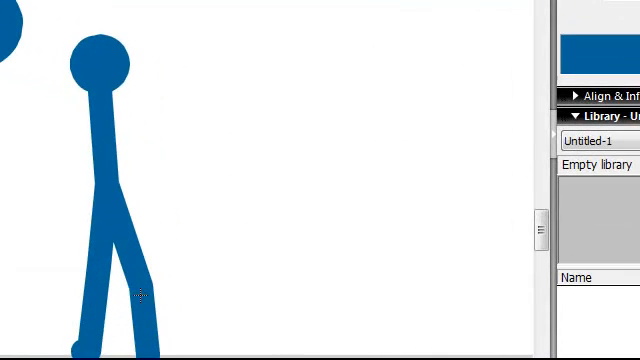
mouse_move(136, 284)
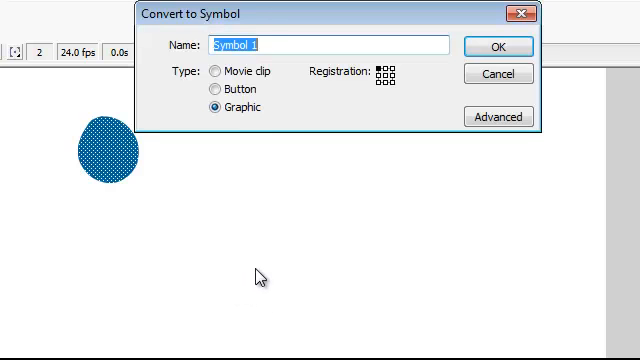
Convert the blue circle into a graphic symbol named 'head' and move it into position.
text(head)
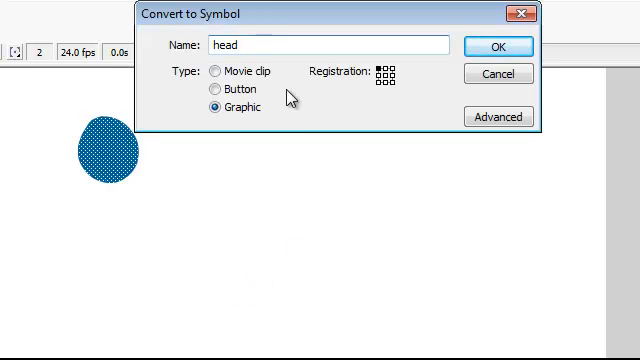
click(500, 46)
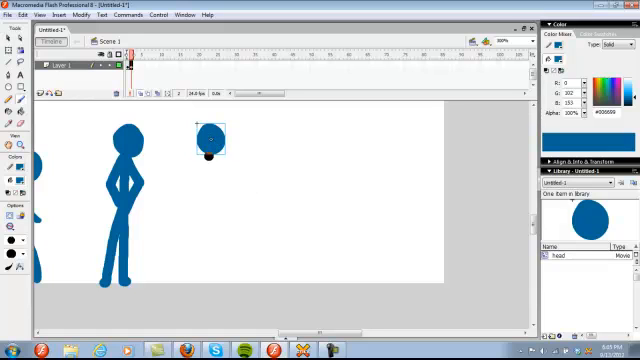
drag(208, 150, 208, 280)
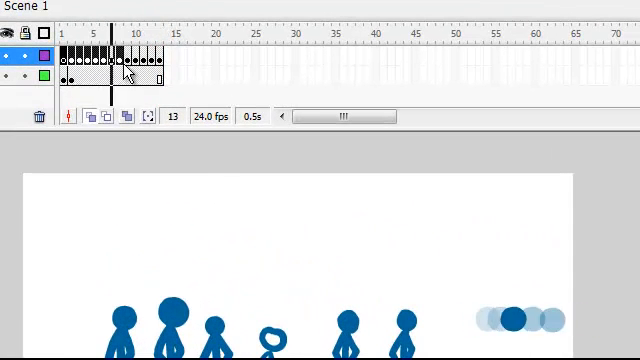
Jump to a later frame to continue the head's travel across the stage.
click(78, 58)
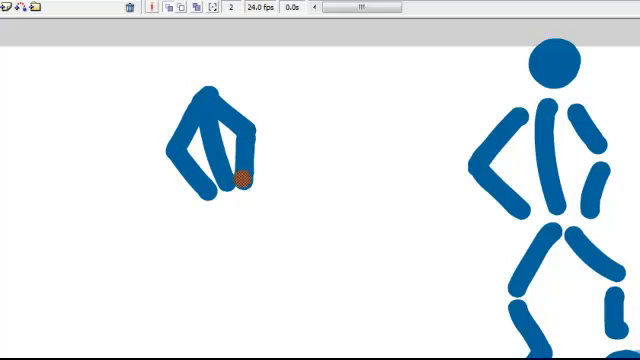
Paint a leg extending down from the second figure's bent body.
drag(244, 178, 204, 292)
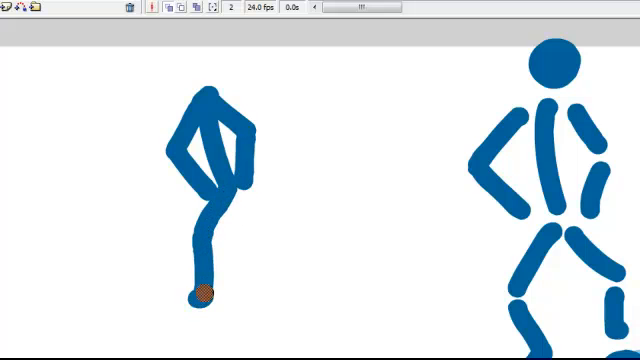